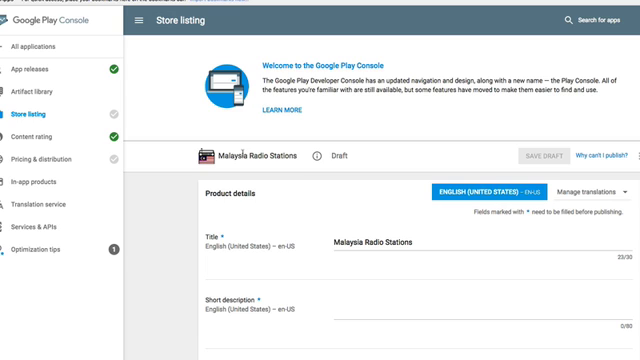
Step: Give the store listing the short description 'This is a test'
scroll(down, 3)
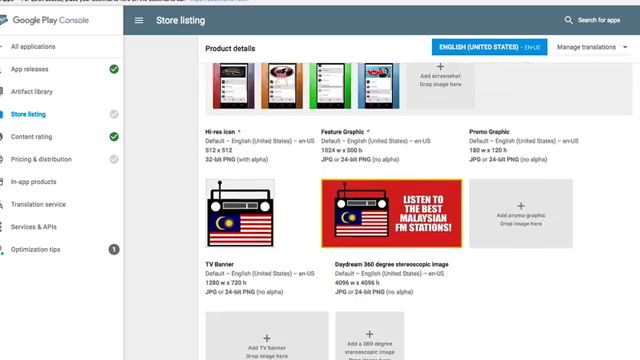
scroll(up, 3)
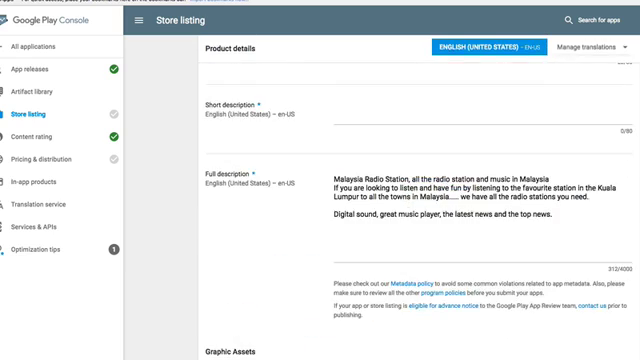
scroll(up, 3)
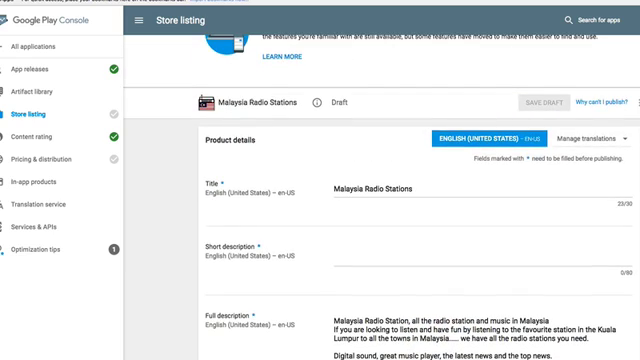
scroll(down, 3)
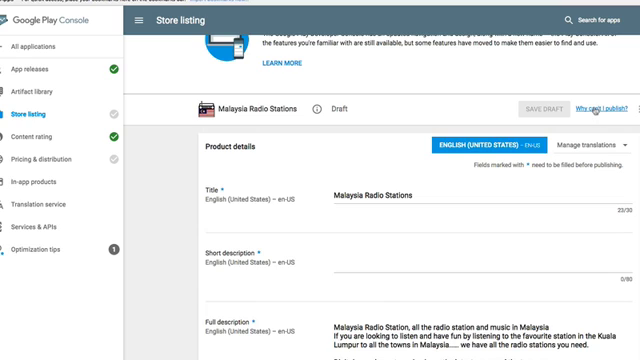
click(600, 108)
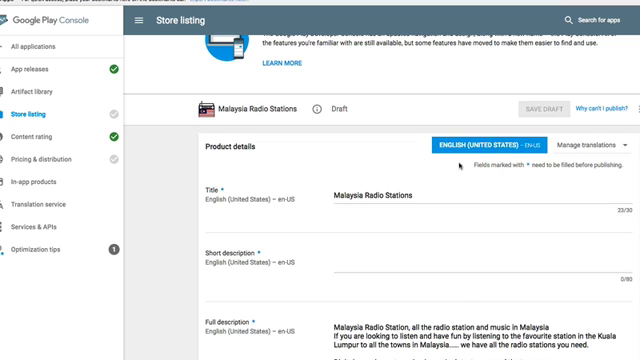
mouse_move(410, 312)
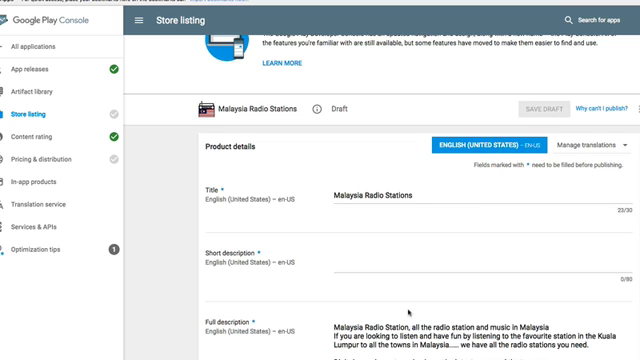
text(T)
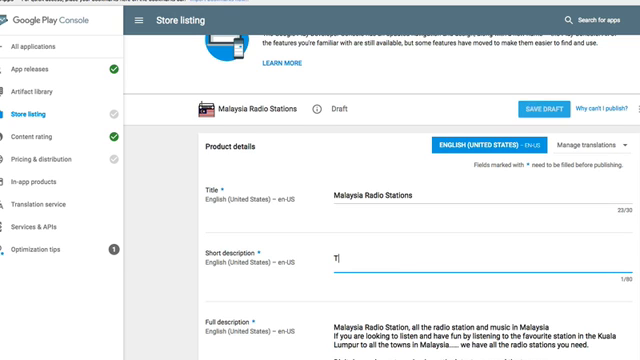
text(his is a test)
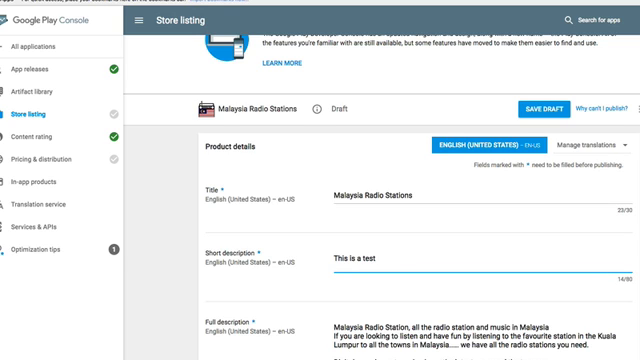
Step: Clear the 'Not submitting a privacy policy URL at this time' opt-out under Privacy Policy
scroll(down, 3)
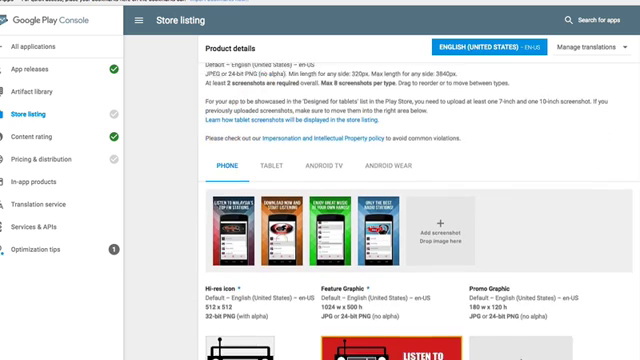
scroll(down, 3)
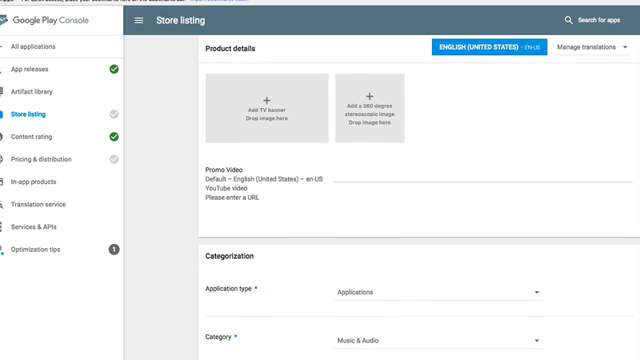
scroll(down, 3)
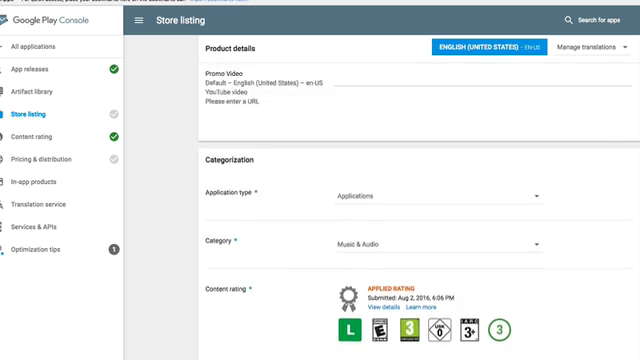
scroll(up, 3)
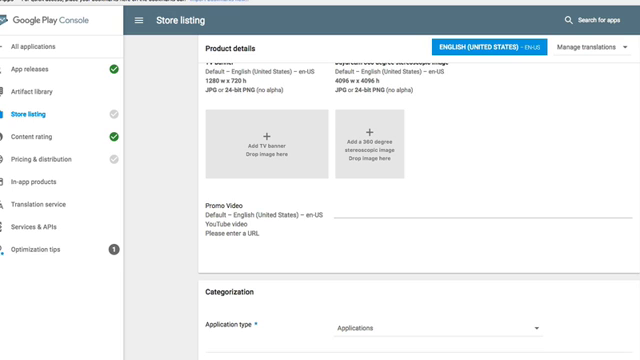
scroll(down, 3)
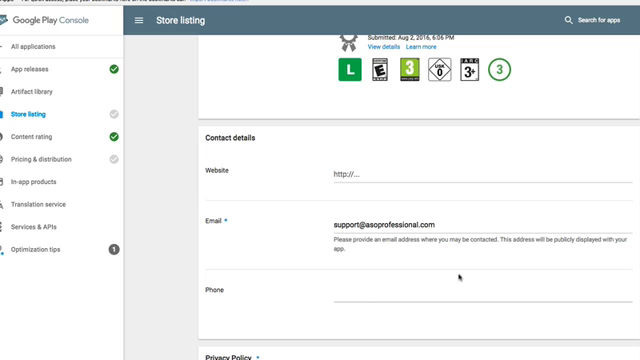
scroll(down, 3)
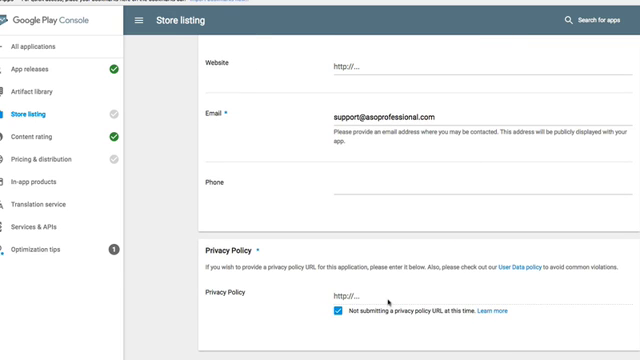
click(336, 308)
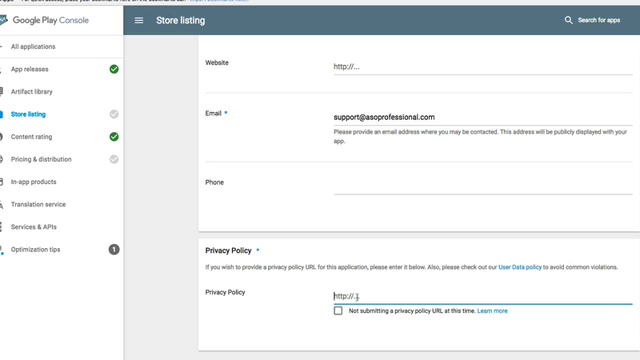
scroll(up, 3)
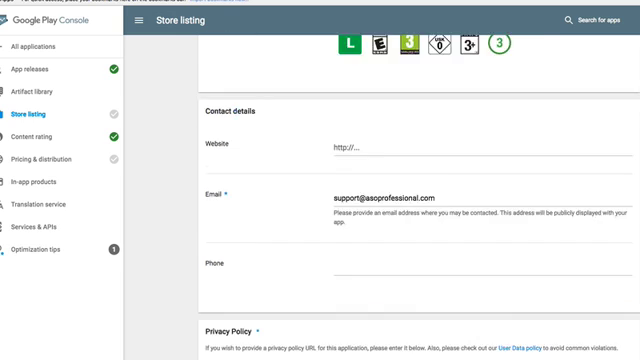
Step: Save the Malaysia Radio Stations store listing as a draft
scroll(up, 3)
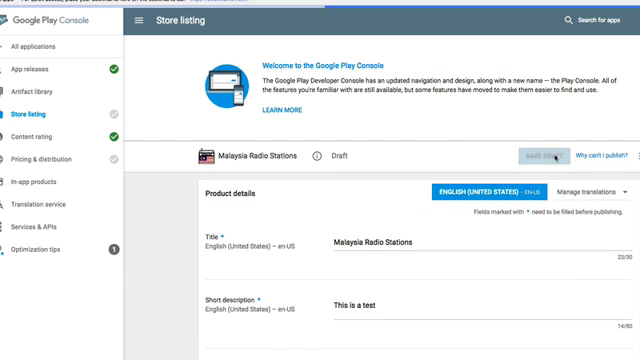
click(544, 156)
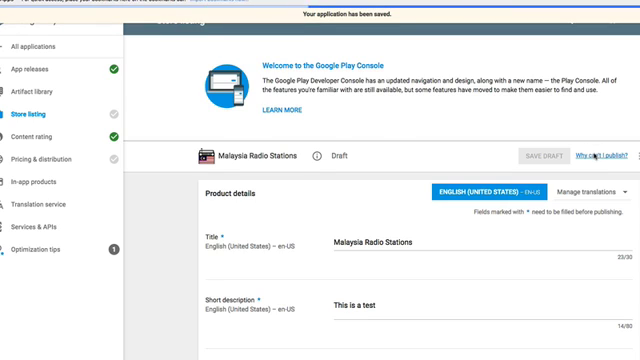
click(596, 156)
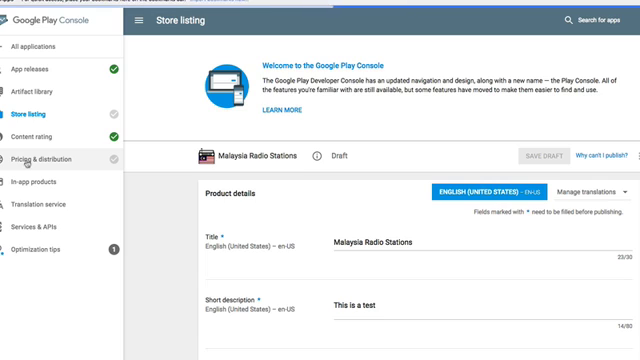
Step: Make the free app available in all countries under Pricing & distribution
click(52, 158)
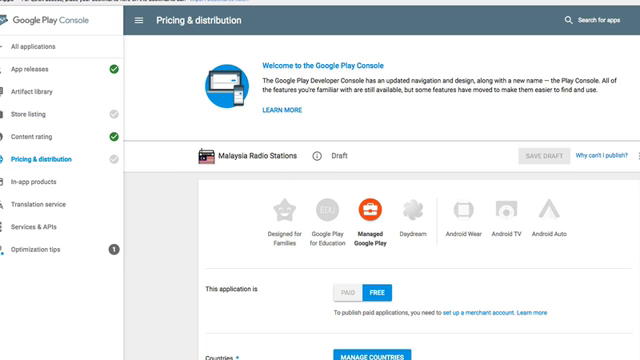
scroll(down, 3)
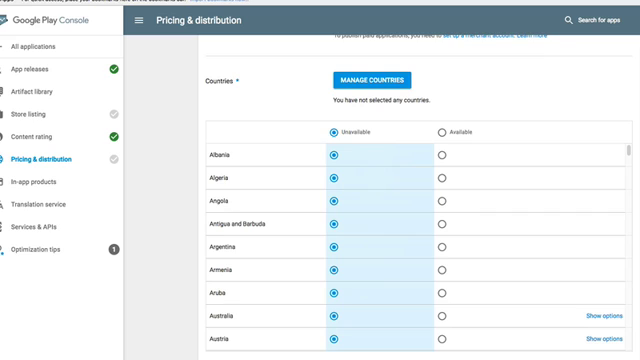
click(438, 132)
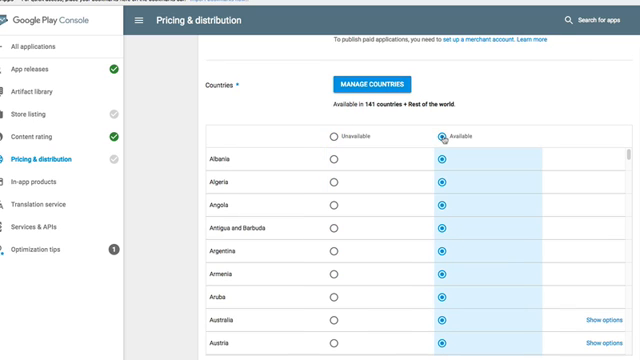
Step: Mark the app as not primarily child-directed, containing ads, and accept the content guidelines
scroll(down, 3)
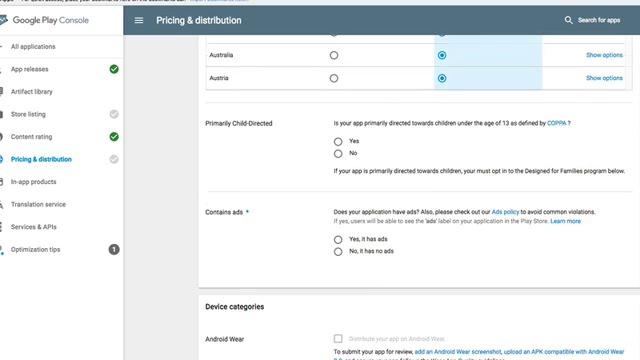
mouse_move(272, 144)
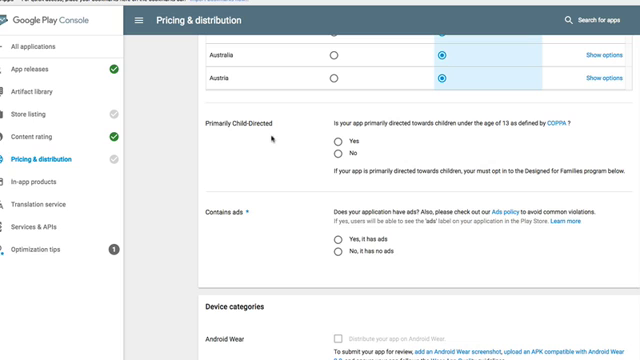
click(336, 152)
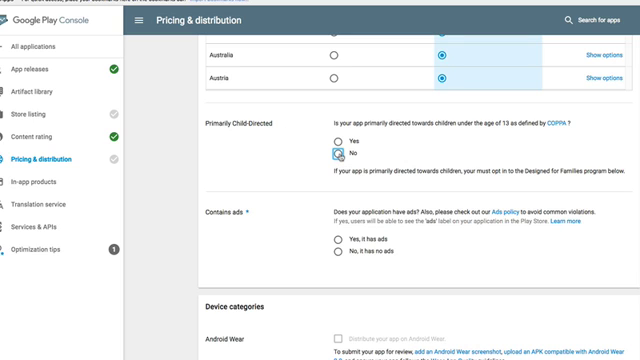
click(336, 238)
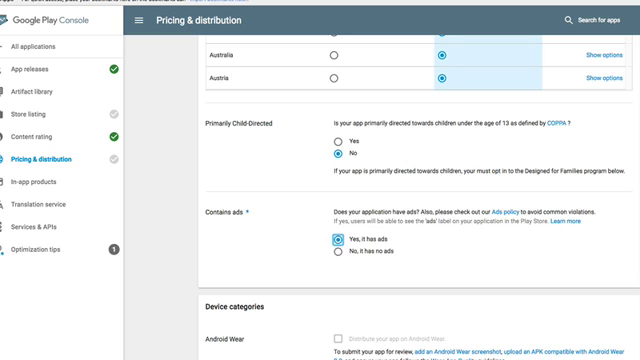
scroll(down, 3)
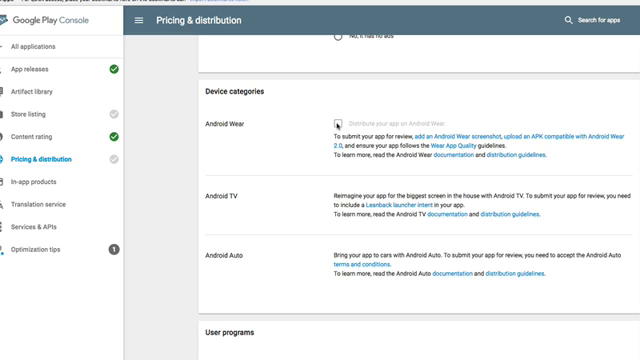
scroll(down, 3)
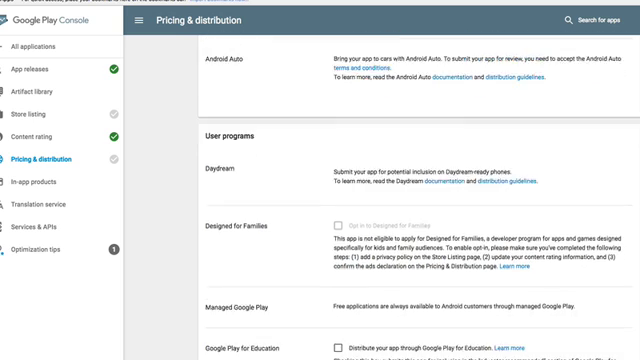
scroll(down, 3)
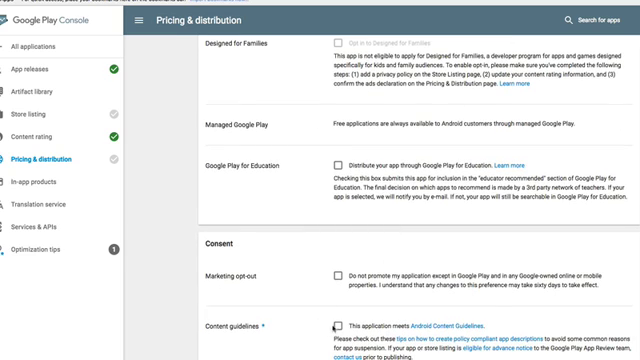
click(336, 328)
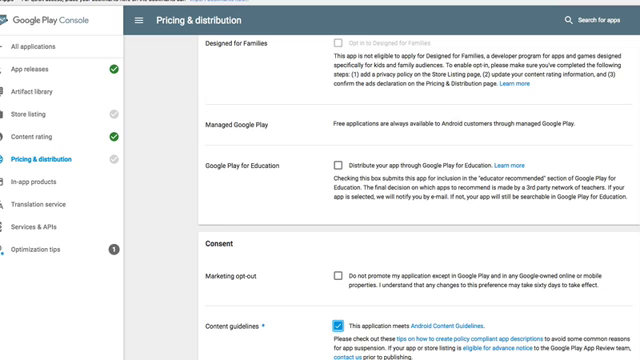
Step: Save the pricing and distribution settings as a draft and ask why publishing is blocked
scroll(down, 3)
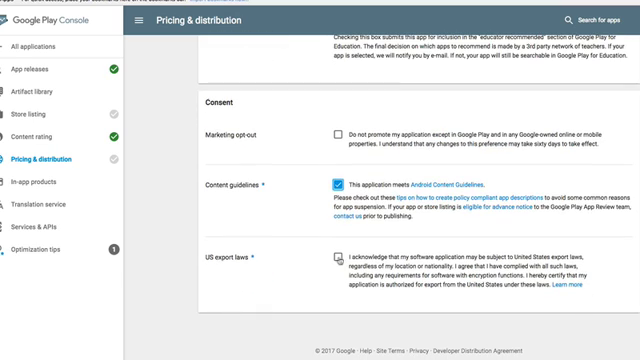
scroll(up, 3)
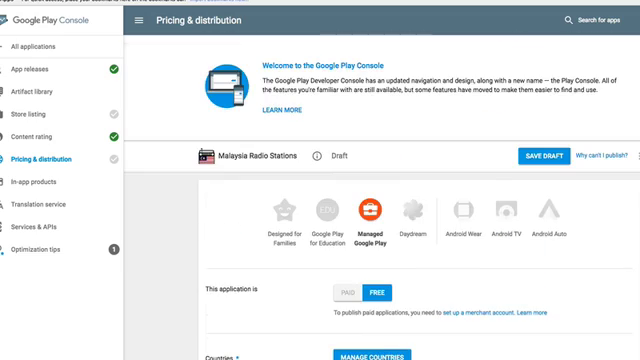
click(548, 156)
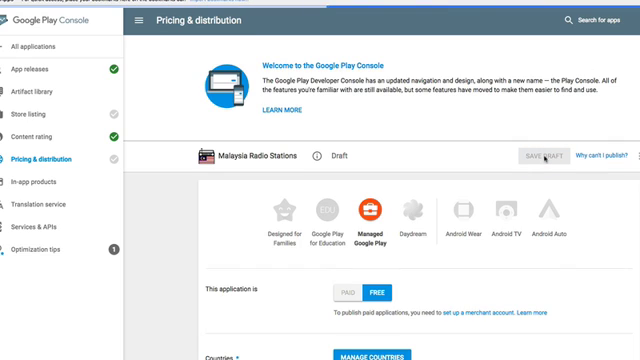
click(536, 156)
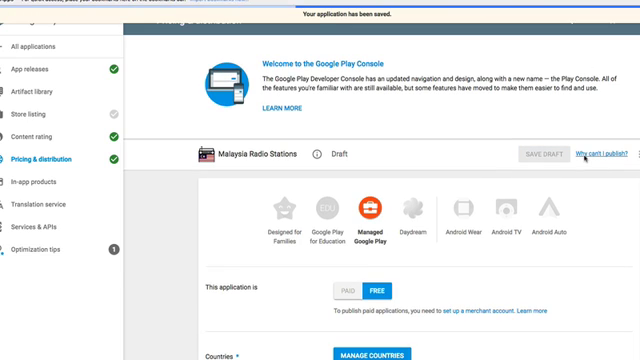
click(608, 152)
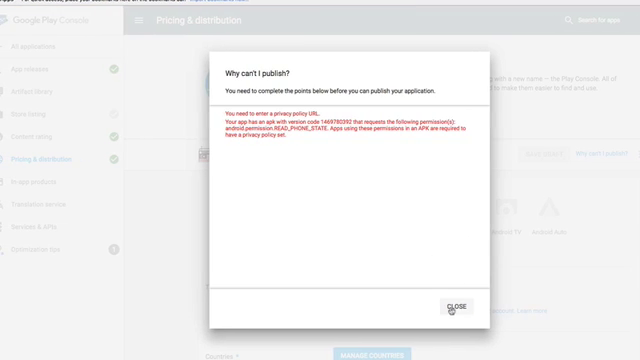
Step: Dismiss the publishing problems notice and go to the app releases page
click(456, 304)
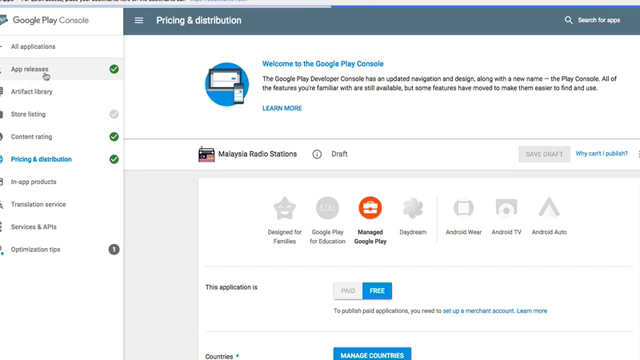
click(42, 68)
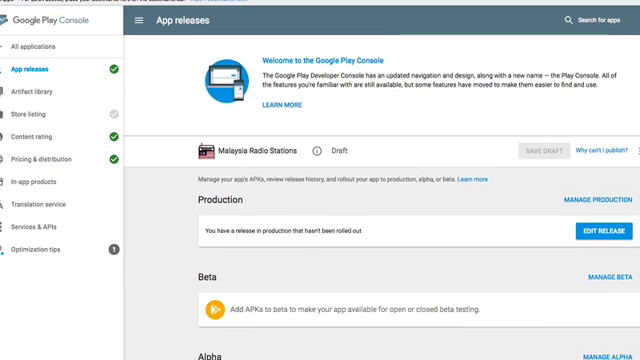
Step: Review the release tracks, then return to the app's store listing
scroll(down, 3)
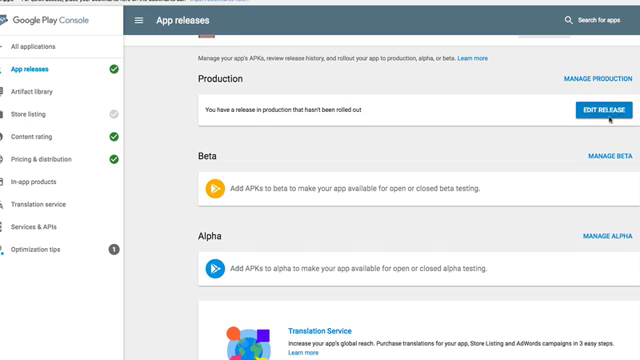
mouse_move(508, 116)
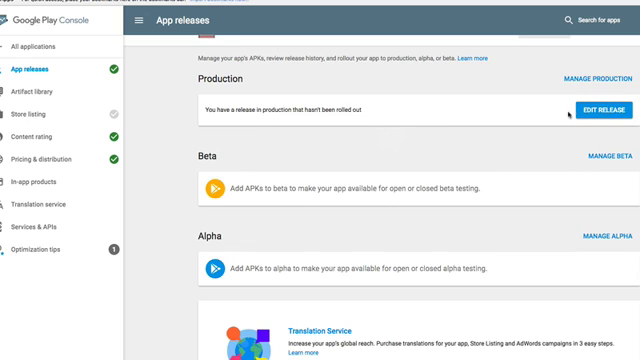
mouse_move(576, 96)
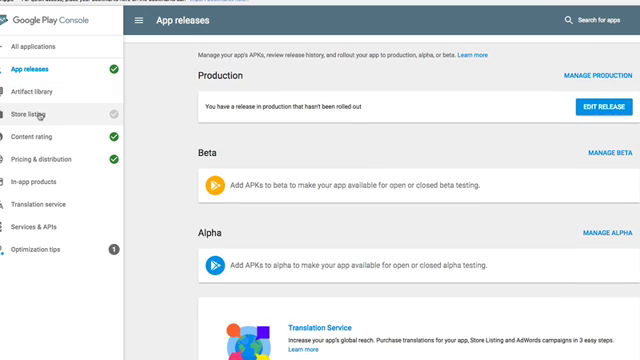
mouse_move(36, 116)
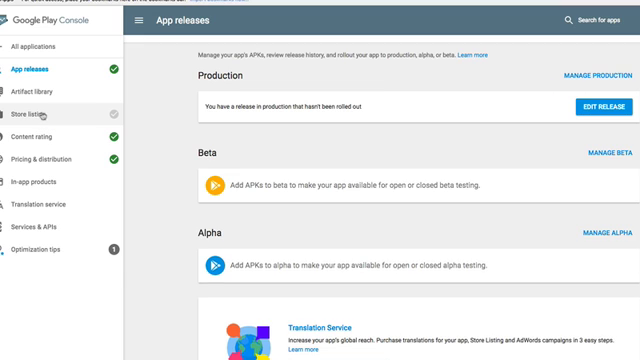
click(48, 104)
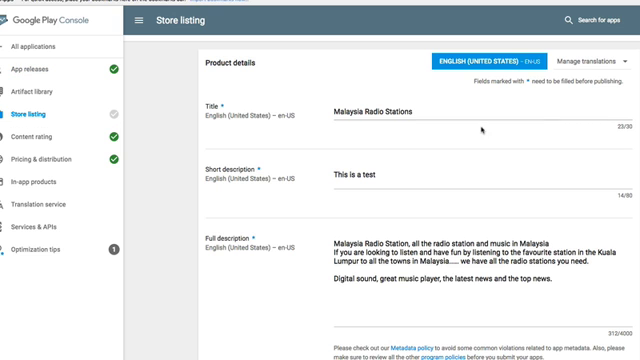
scroll(down, 3)
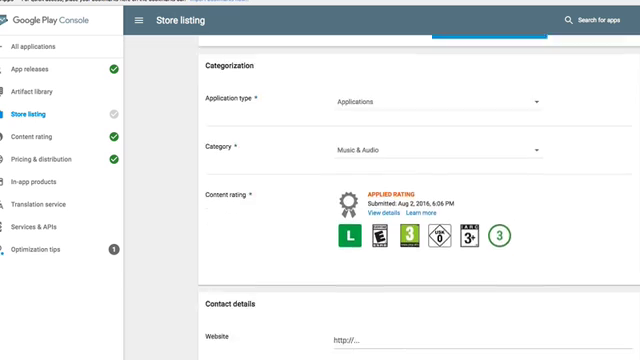
scroll(down, 3)
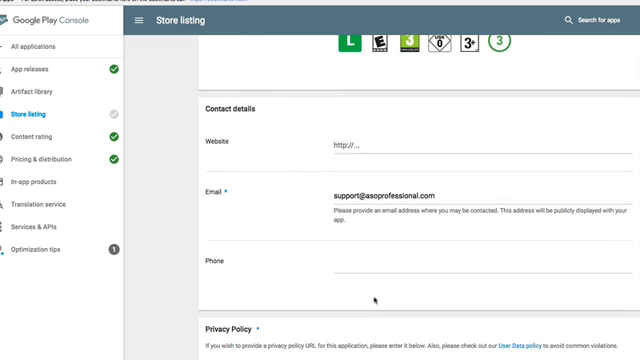
scroll(down, 3)
text(http://www.as)
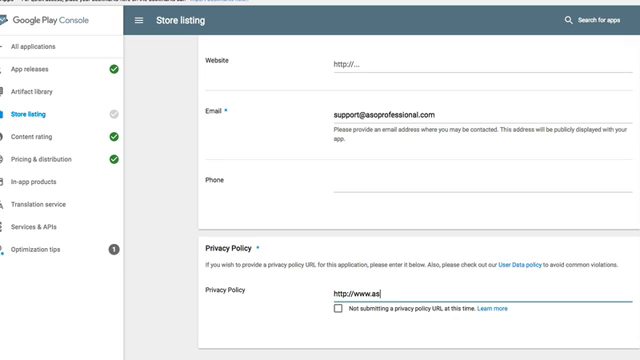
text(professional)
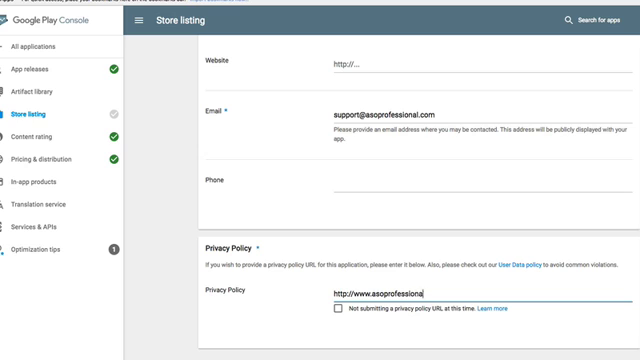
text(.com)
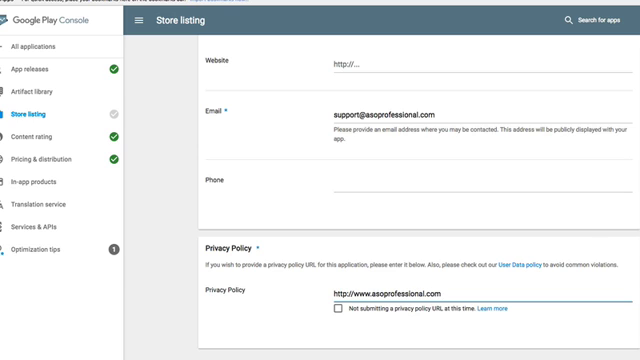
scroll(up, 3)
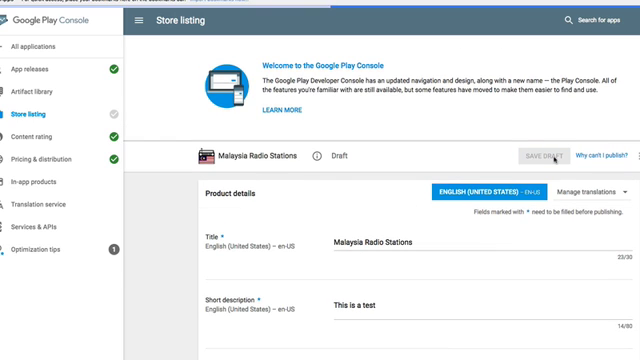
click(548, 156)
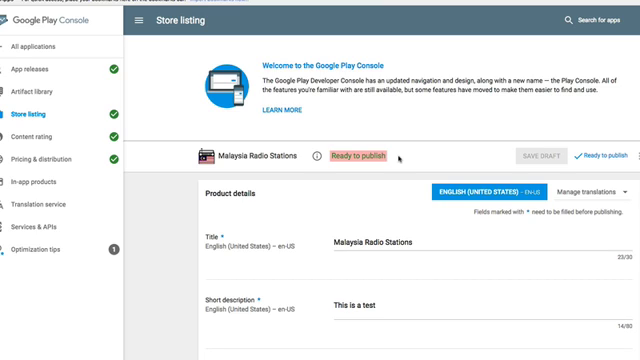
mouse_move(484, 164)
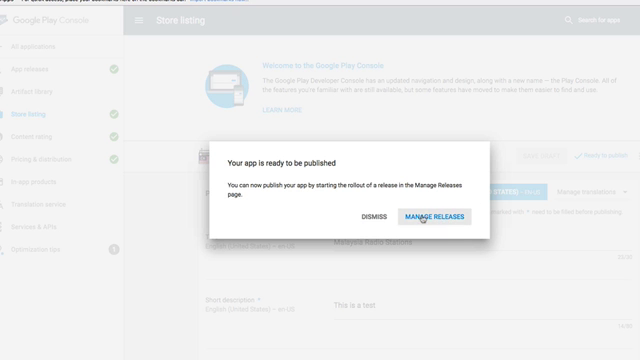
Step: Go to Manage Releases from the 'ready to be published' dialog
click(434, 216)
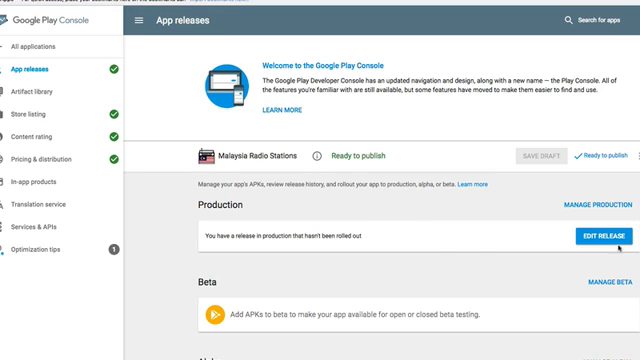
mouse_move(476, 244)
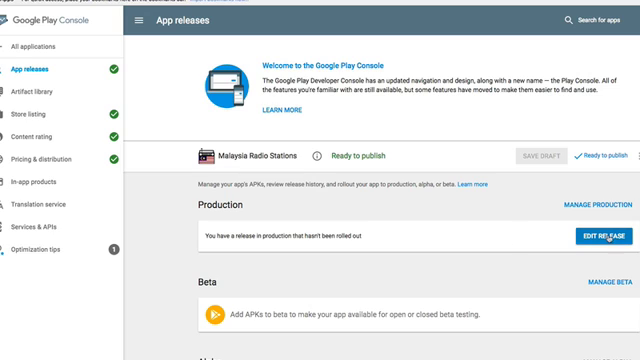
Step: Edit the draft production release with its APK and release name 0.1
click(592, 236)
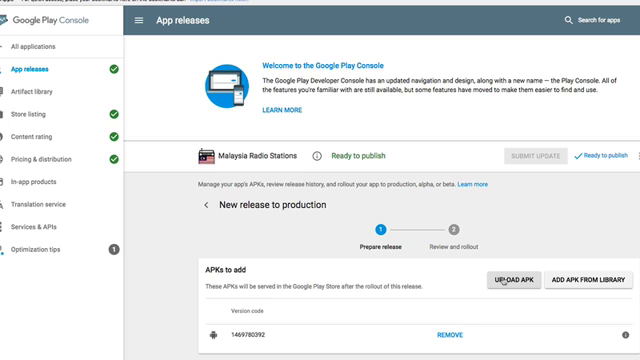
scroll(down, 3)
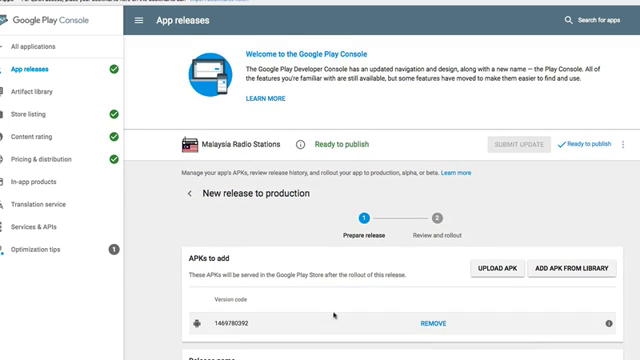
scroll(down, 3)
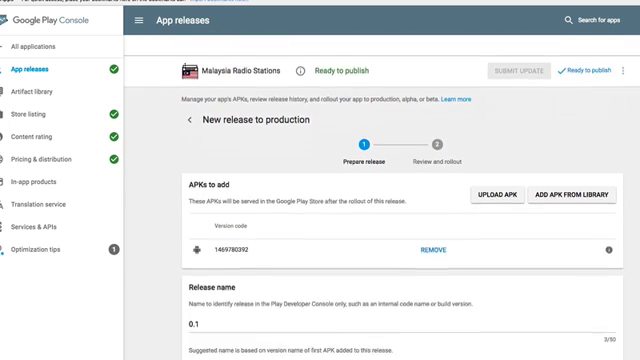
scroll(down, 3)
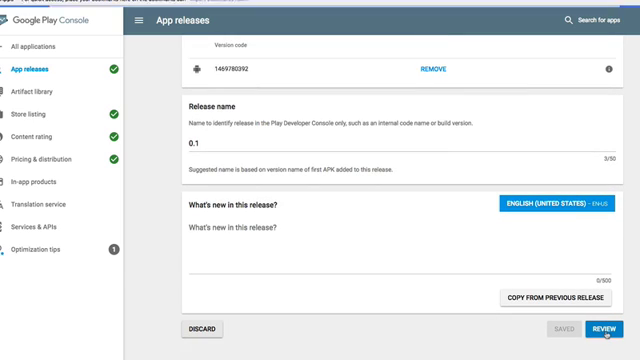
Step: Review release 0.1 and start its rollout to production
click(604, 328)
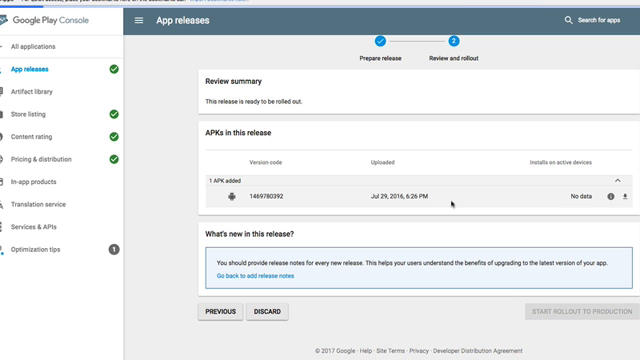
click(576, 312)
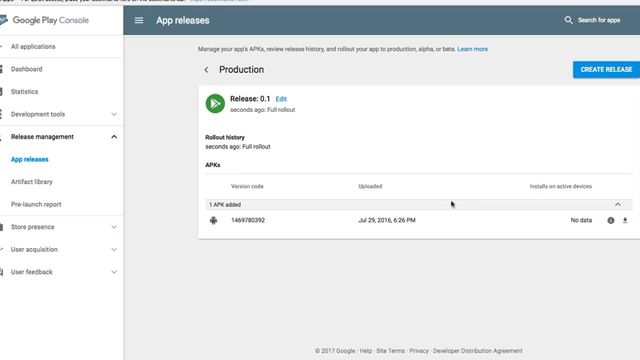